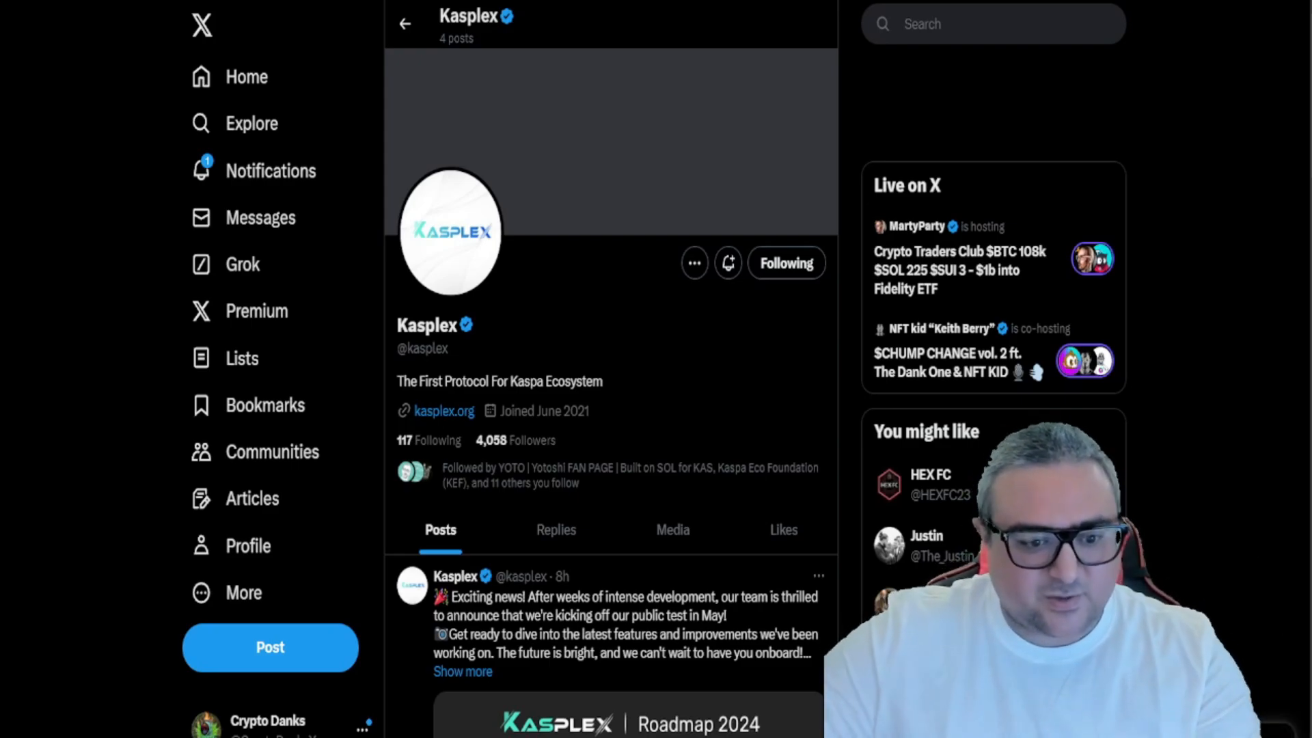
Scroll down the Kasplex profile to reach the Roadmap 2024 post
scroll(down, 3)
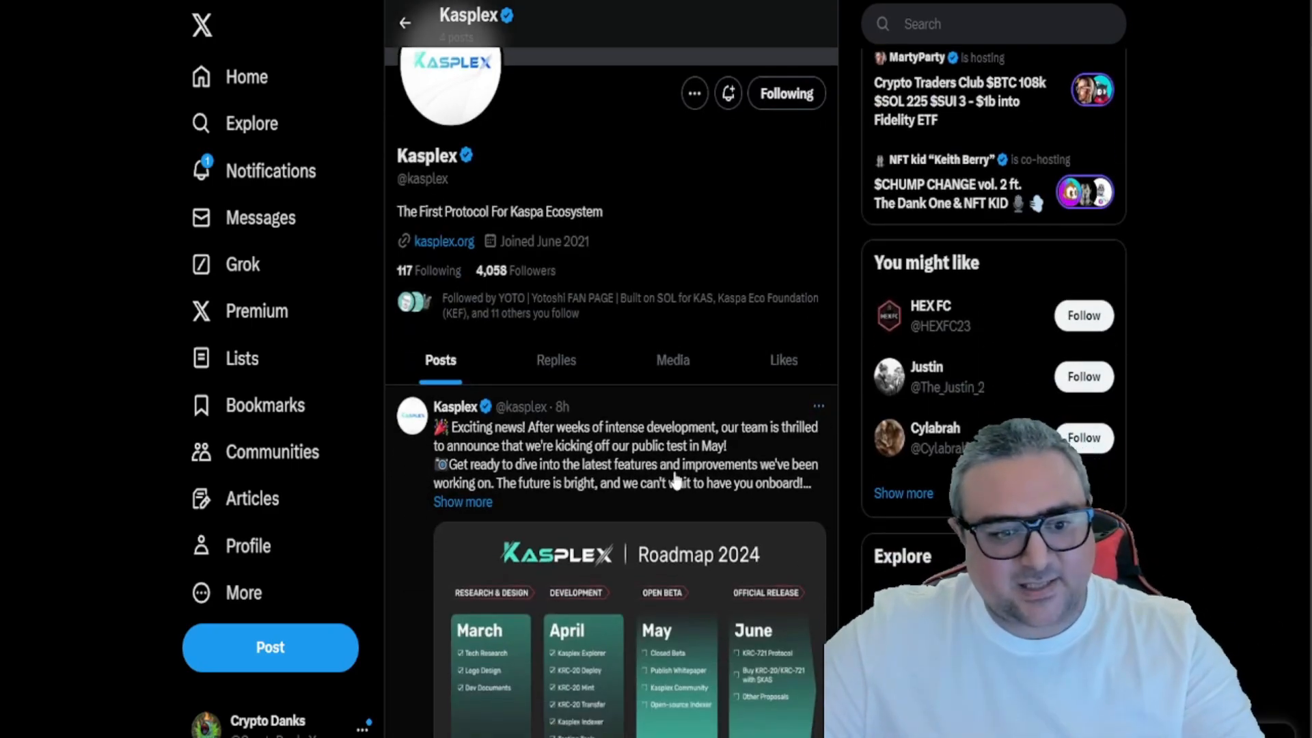
scroll(down, 3)
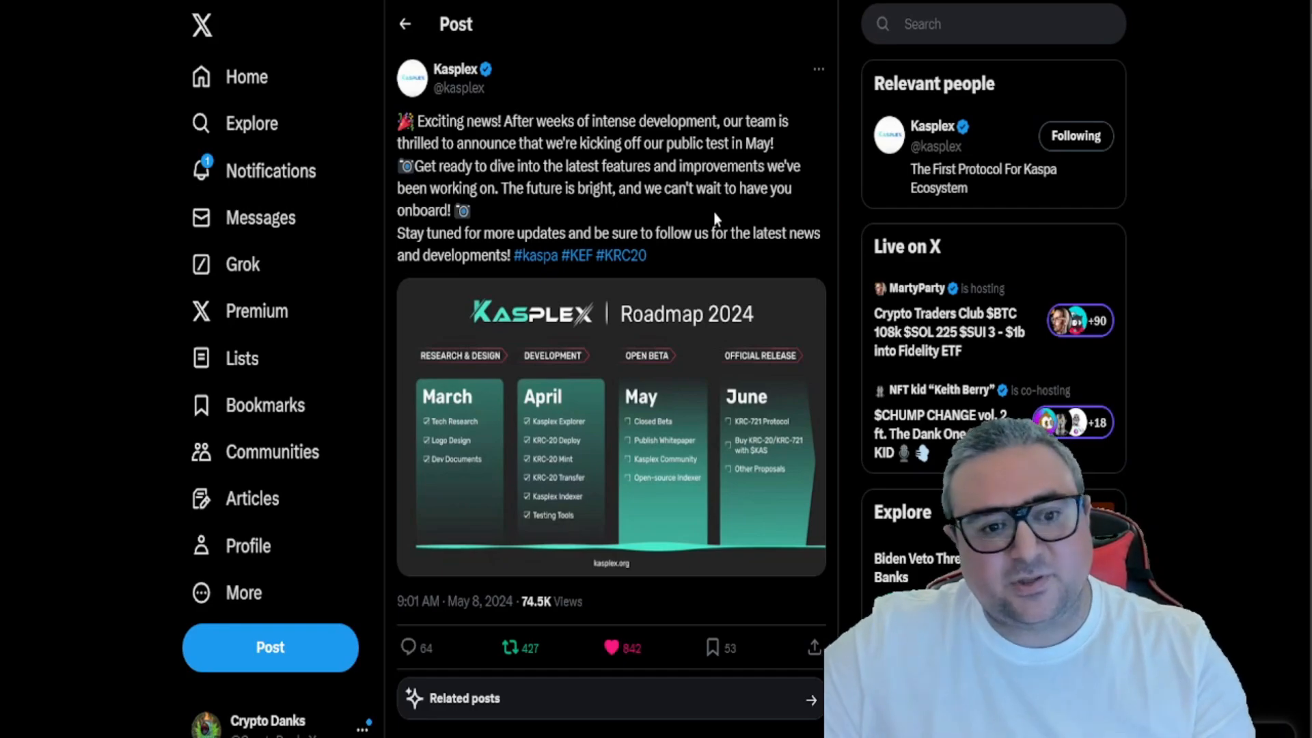
mouse_move(698, 372)
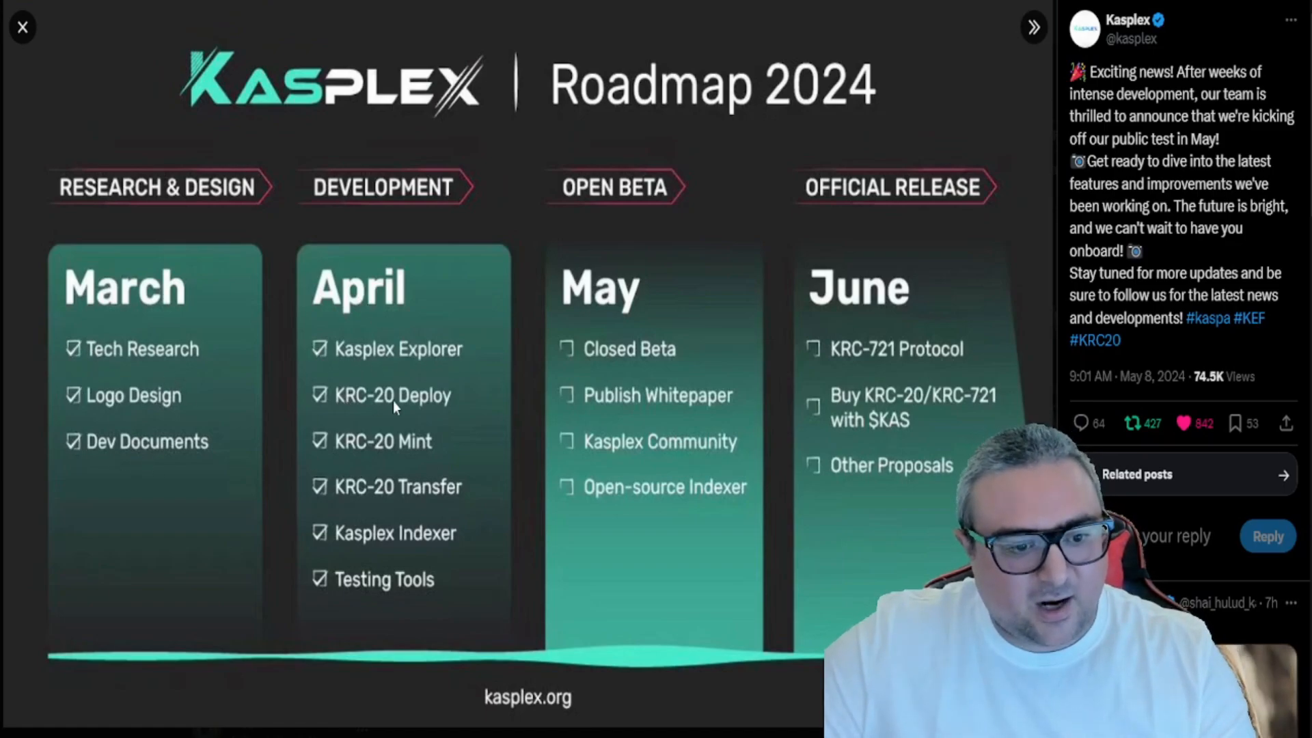
mouse_move(410, 454)
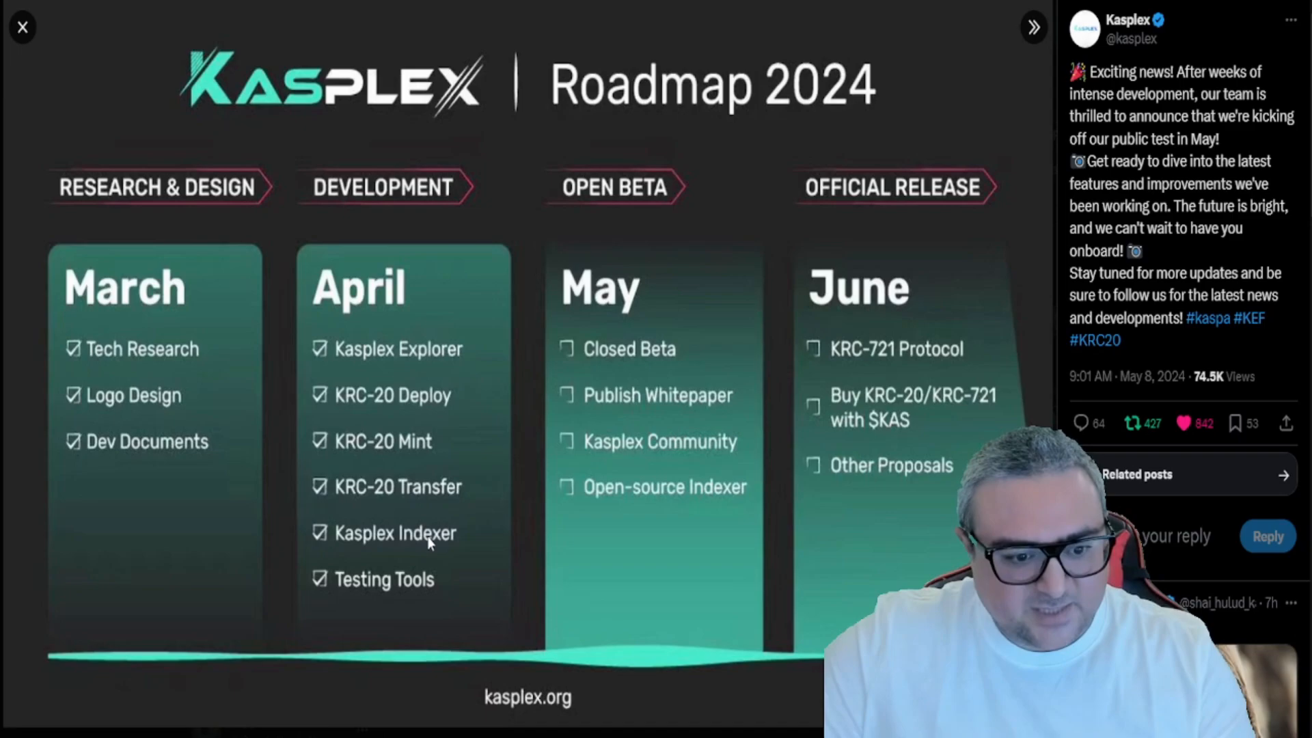
mouse_move(588, 312)
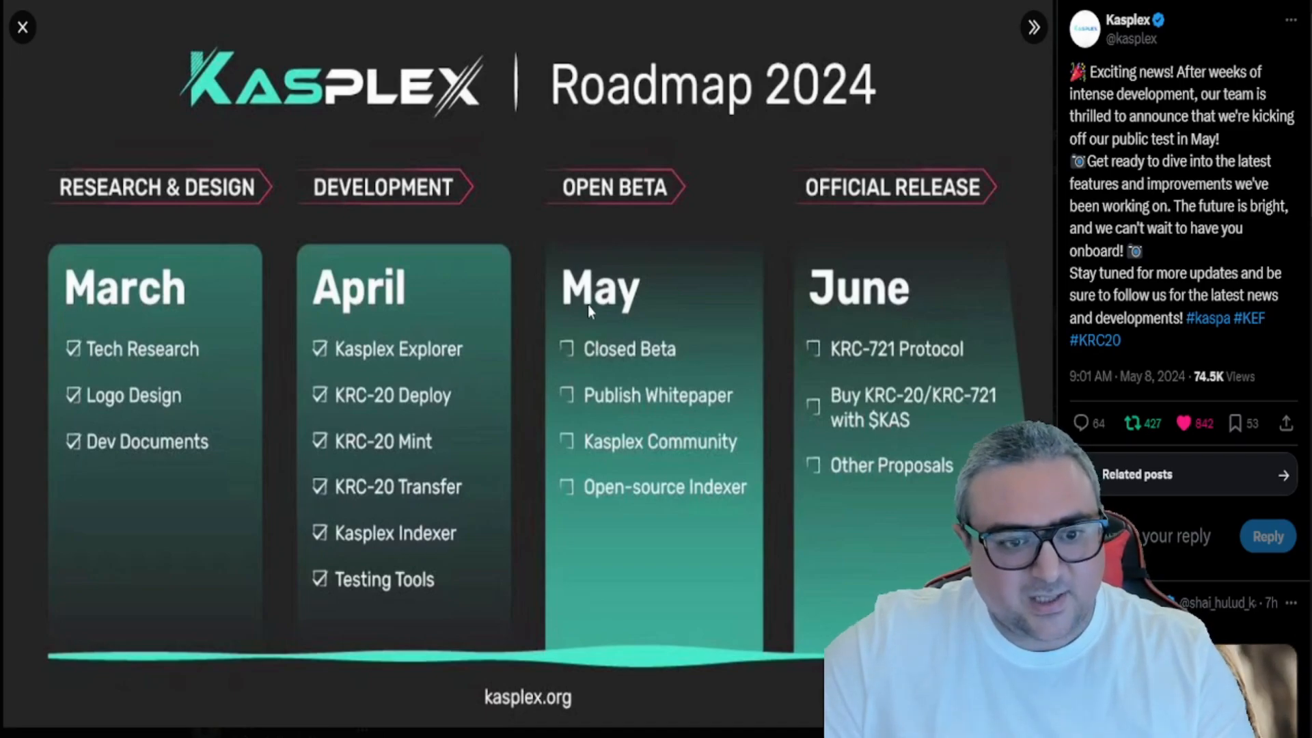
mouse_move(639, 415)
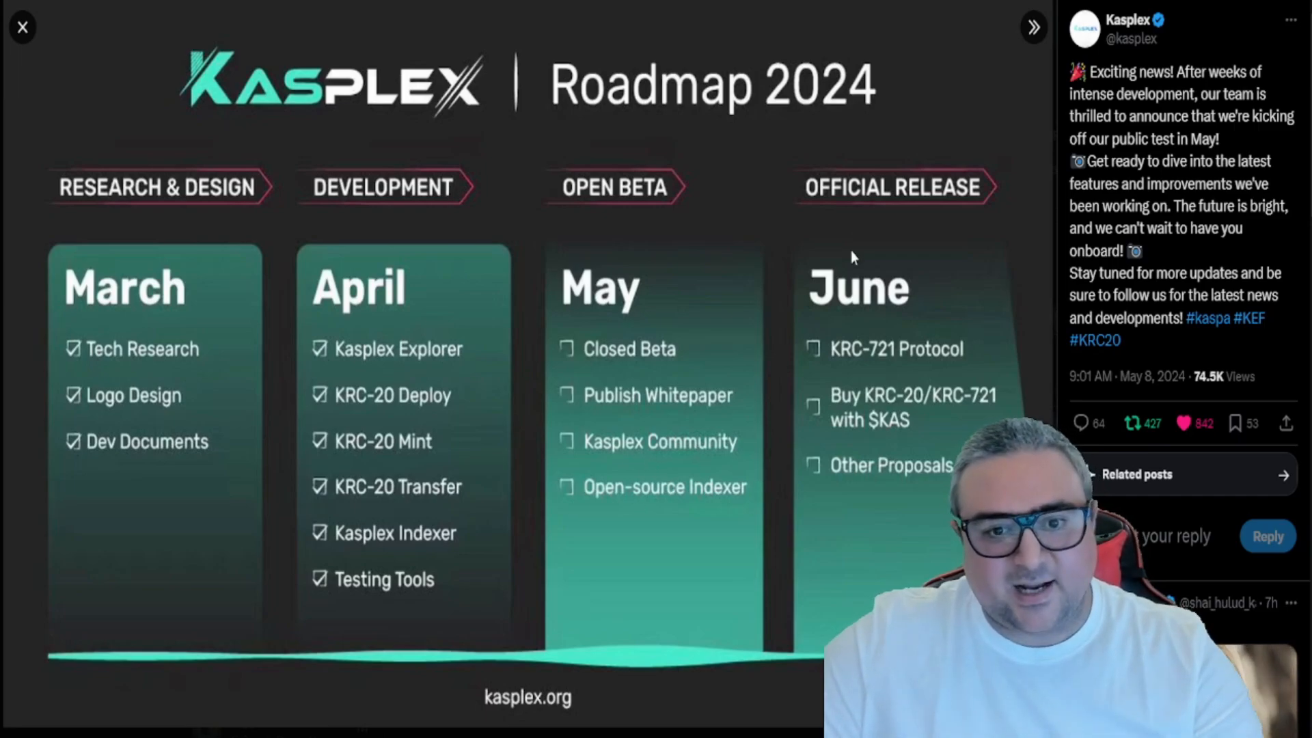
mouse_move(859, 366)
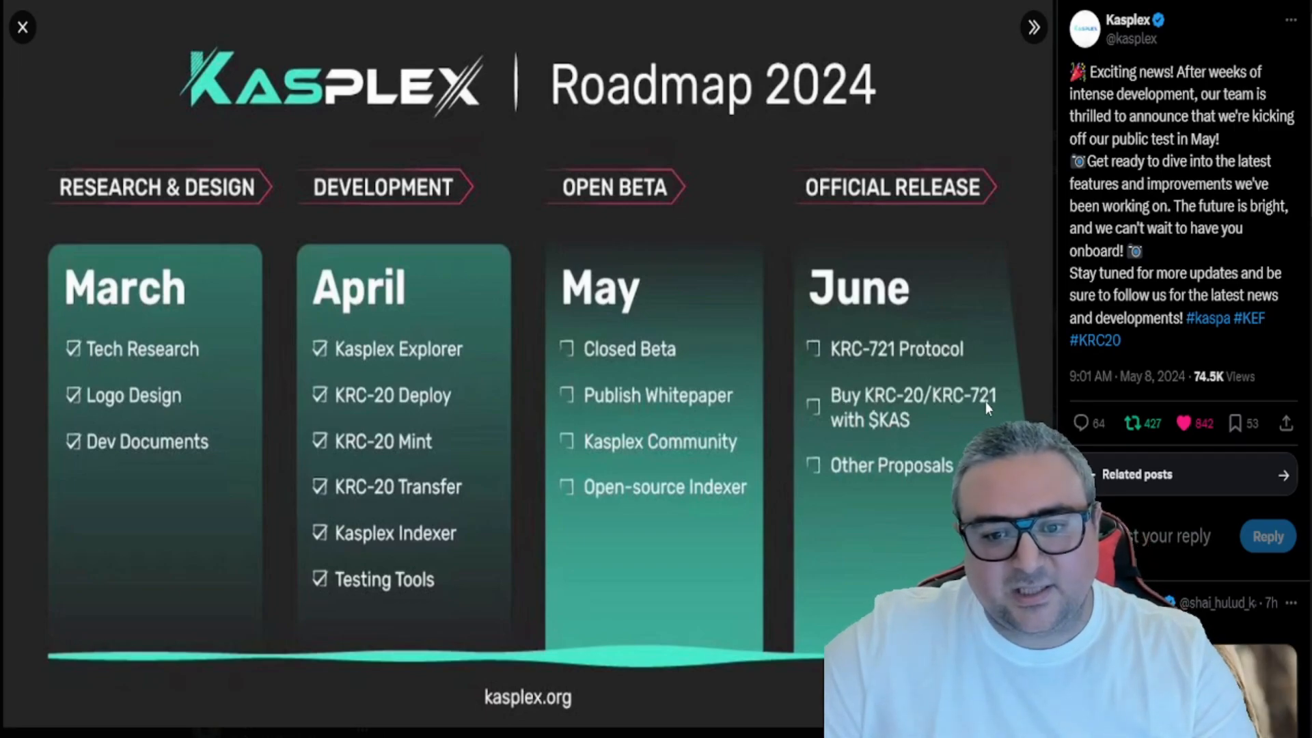
mouse_move(910, 471)
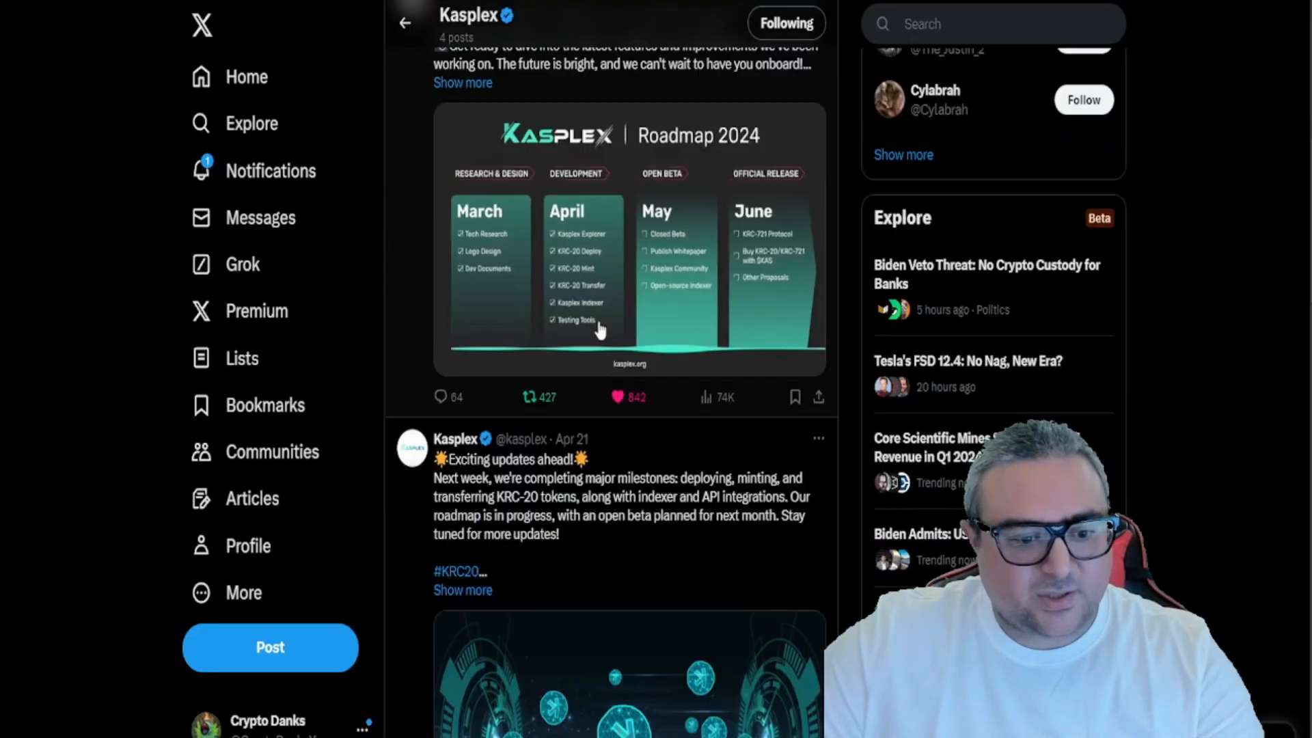
scroll(down, 3)
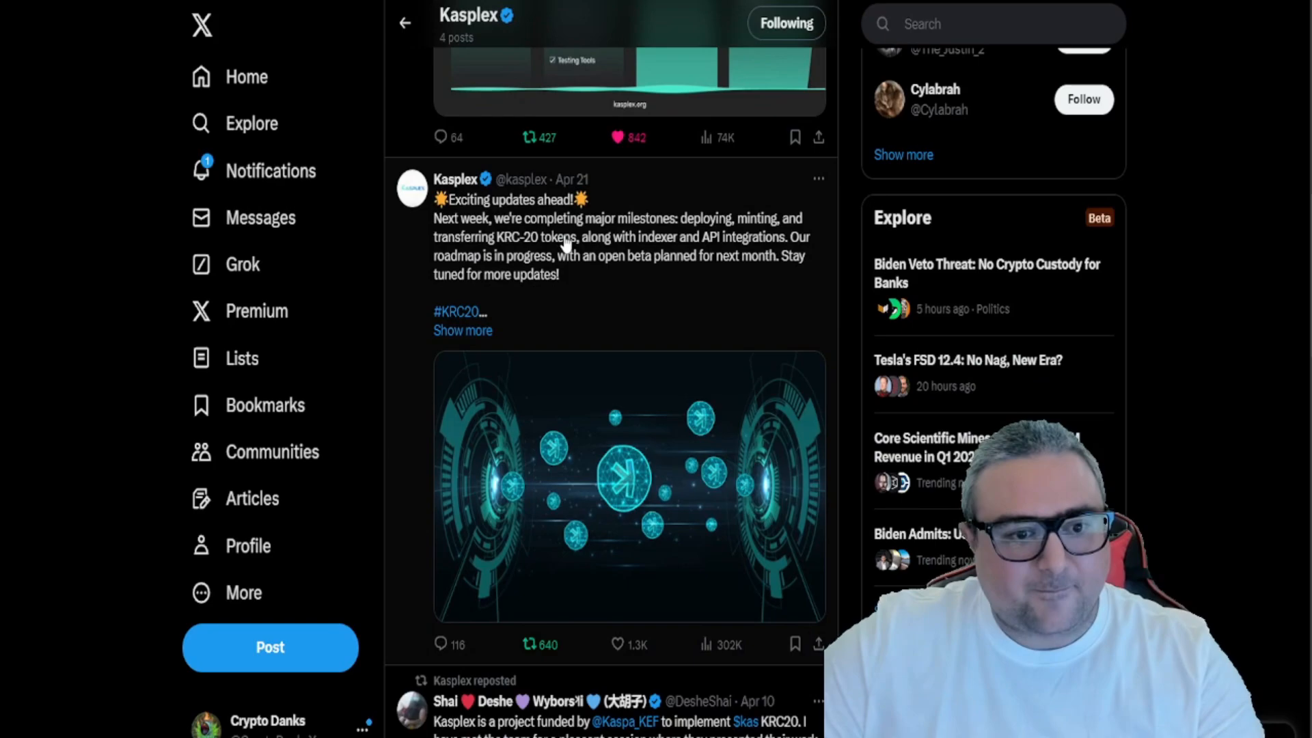
click(586, 243)
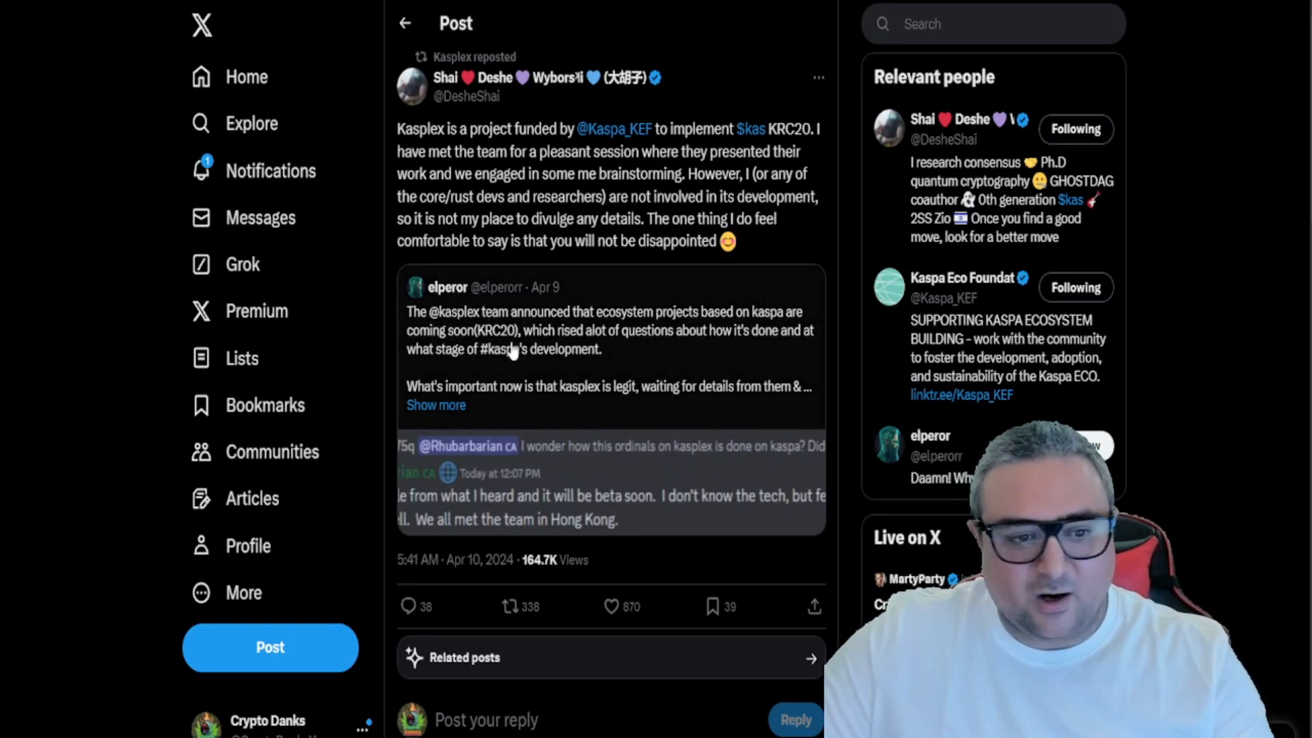
Scroll down the Kasplex timeline toward the DesheShai KRC20 repost
scroll(down, 3)
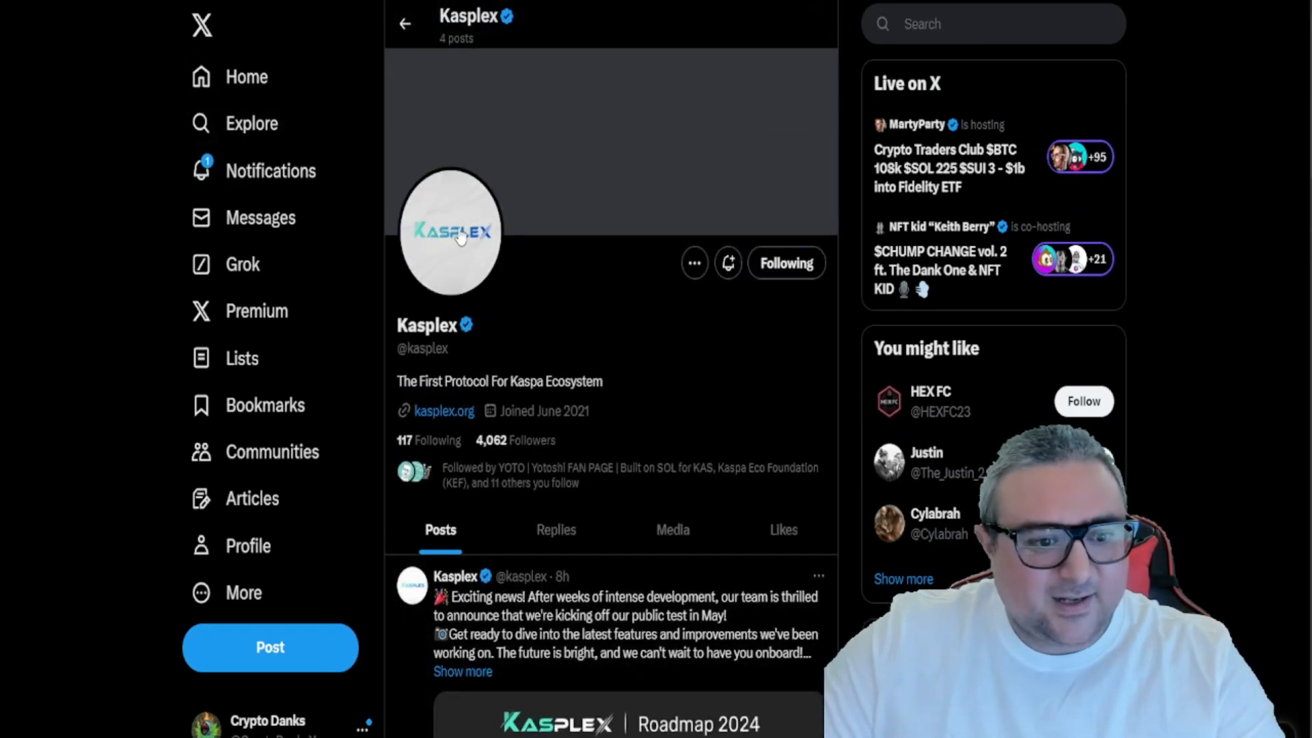
mouse_move(643, 363)
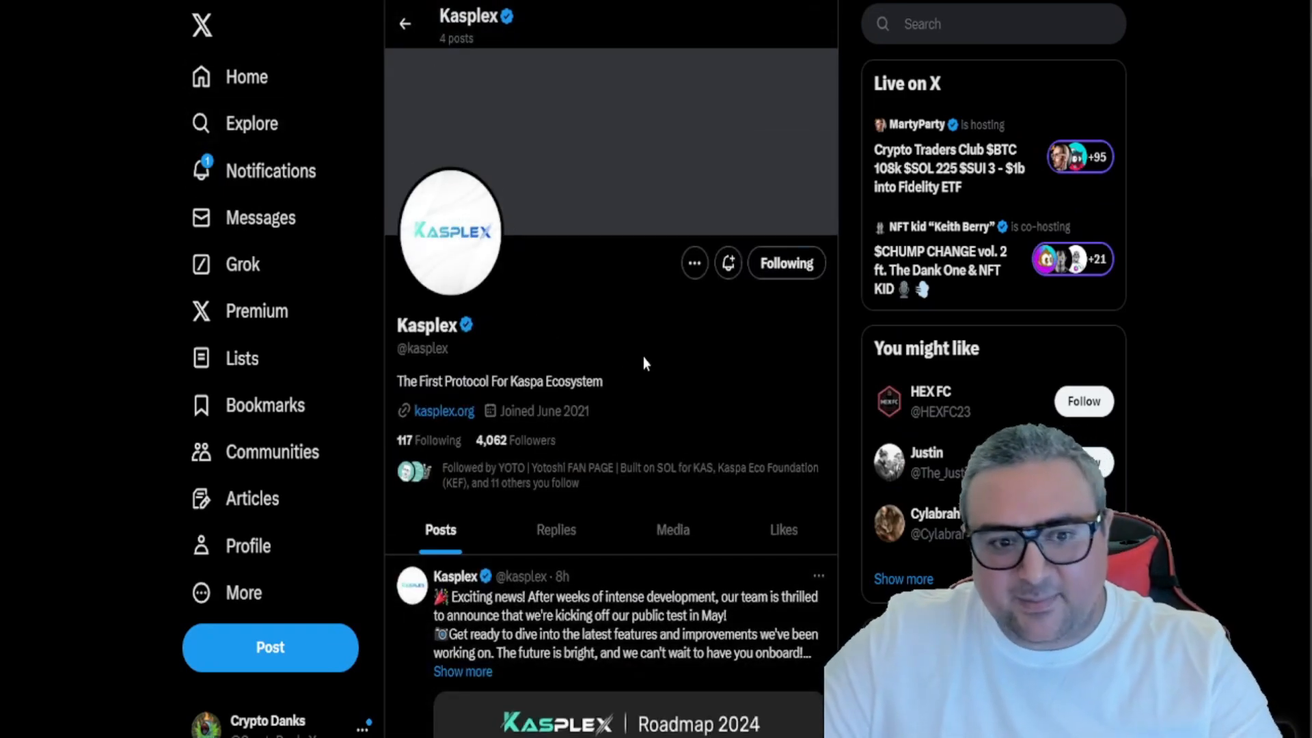